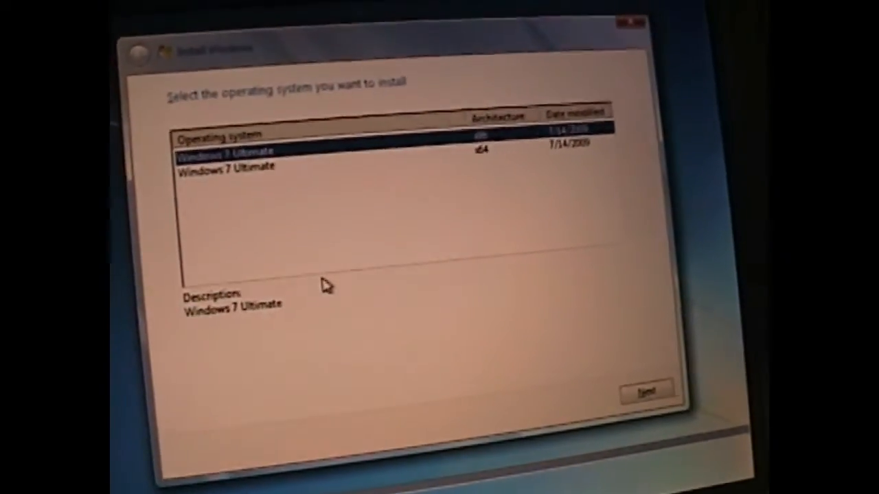
Step: Choose the Windows 7 Ultimate edition and accept the license terms
{"action": "left_click", "coordinate": [645, 391]}
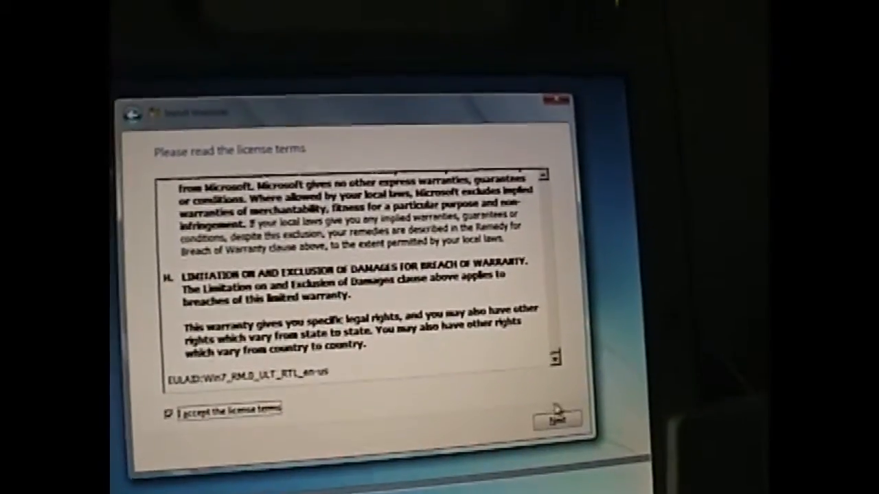
{"action": "left_click", "coordinate": [556, 420]}
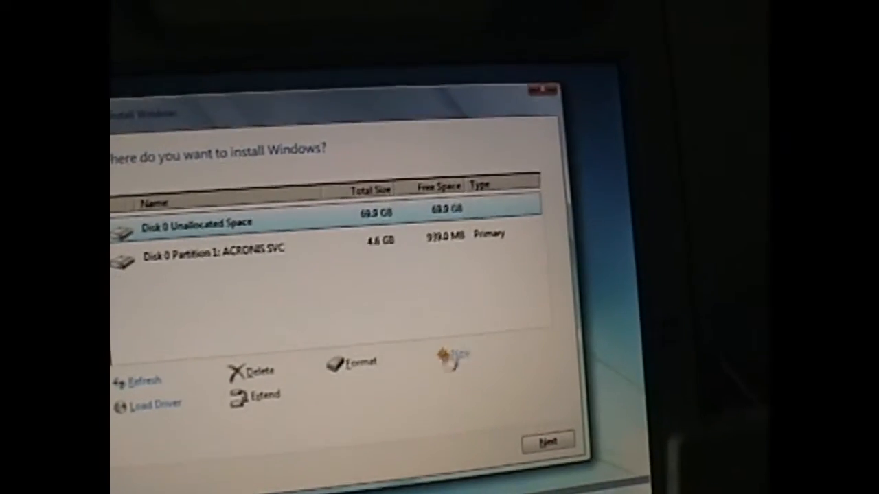
Step: Create a 69.8 GB primary partition with 100 MB System Reserved and install Windows onto it
{"action": "left_click", "coordinate": [451, 354]}
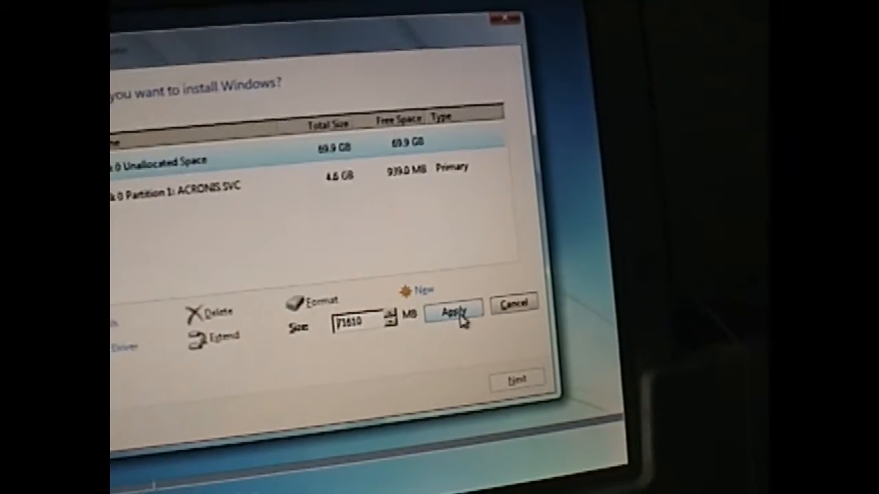
{"action": "left_click", "coordinate": [453, 311]}
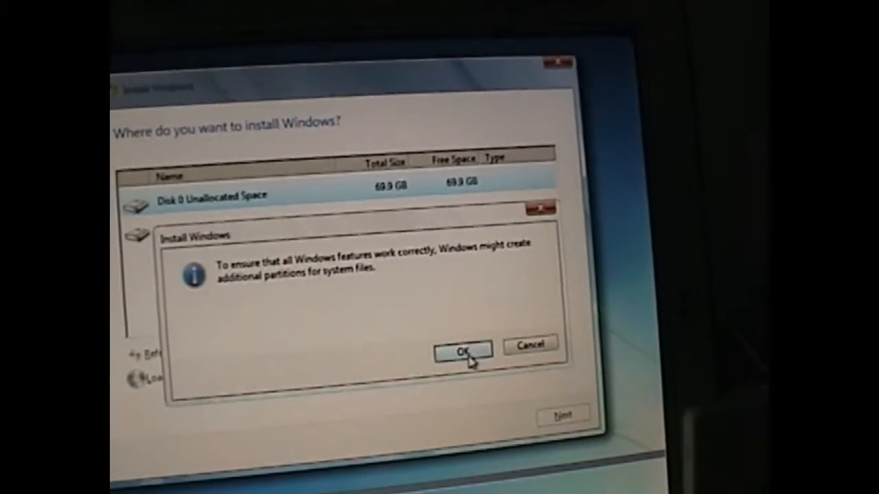
{"action": "left_click", "coordinate": [462, 350]}
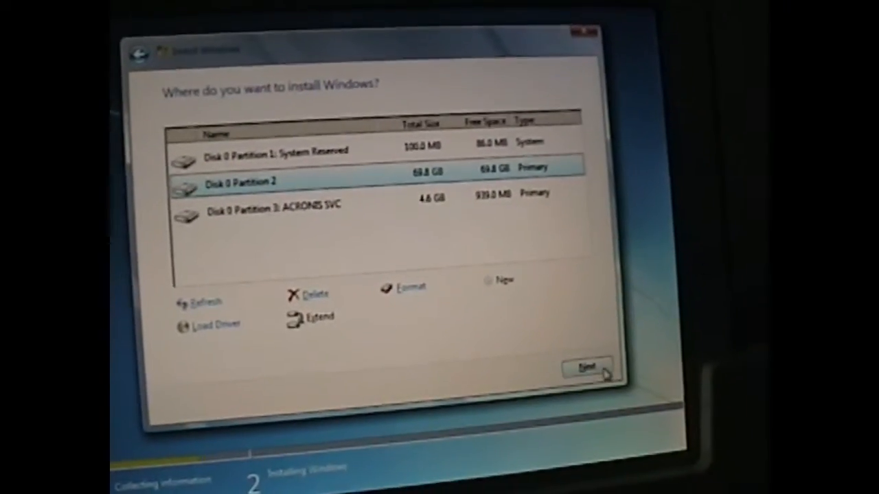
{"action": "left_click", "coordinate": [586, 367]}
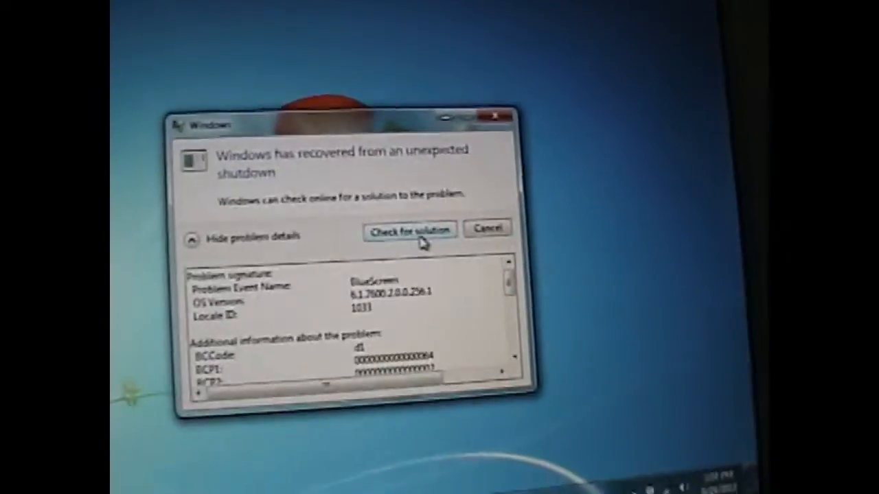
Step: Check online for a solution to the unexpected-shutdown blue screen
{"action": "left_click", "coordinate": [409, 229]}
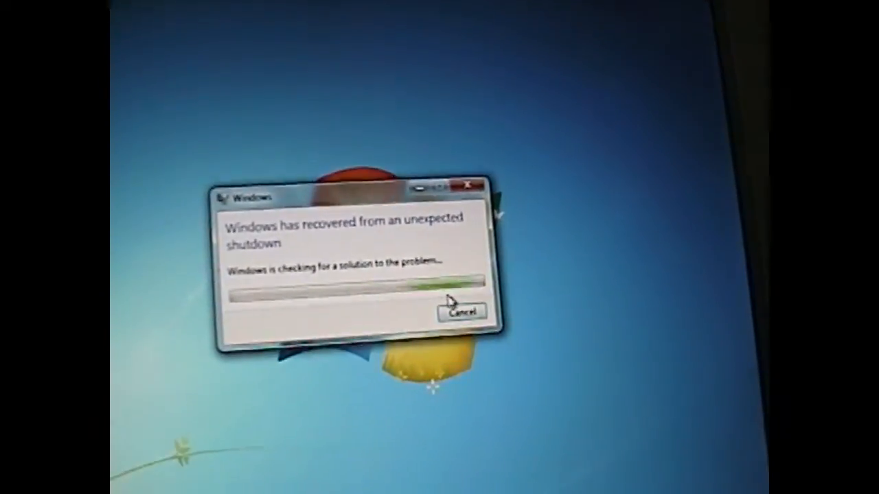